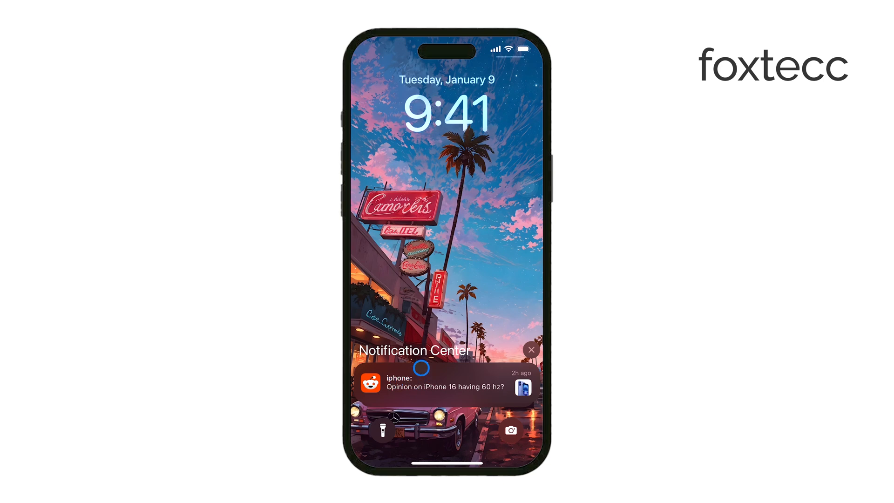
mouse_move(486, 356)
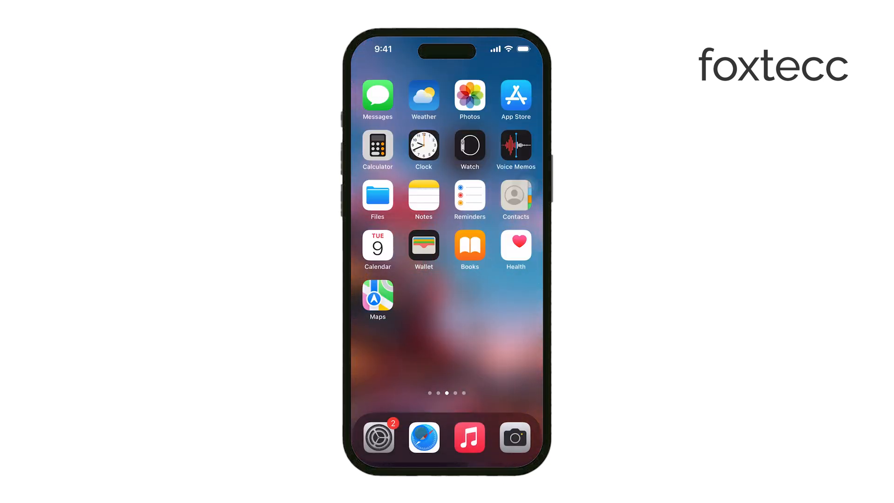
Step: Launch the Settings app from the Home Screen dock
click(377, 438)
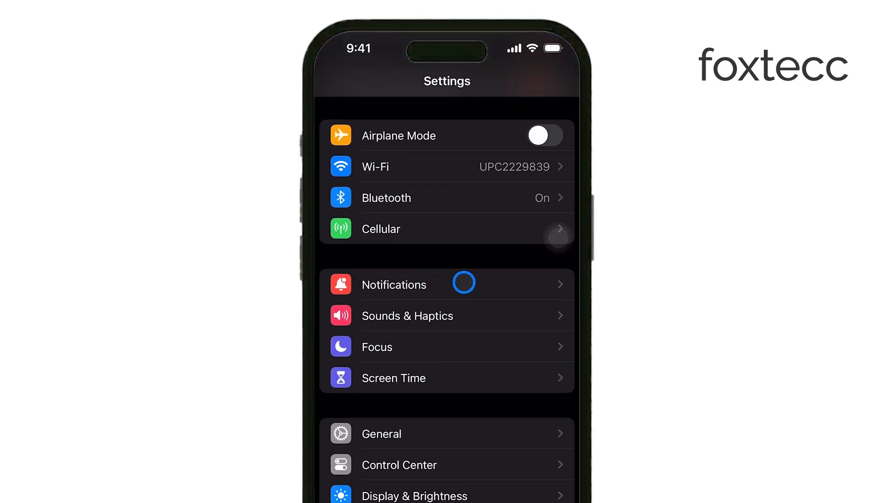
Step: Reach FaceTime's notification options through the Notifications app list
click(393, 285)
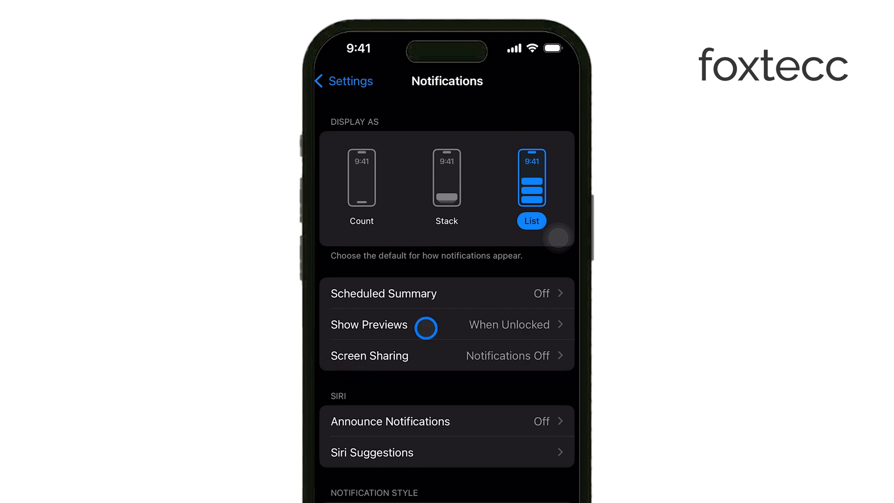
scroll(down, 3)
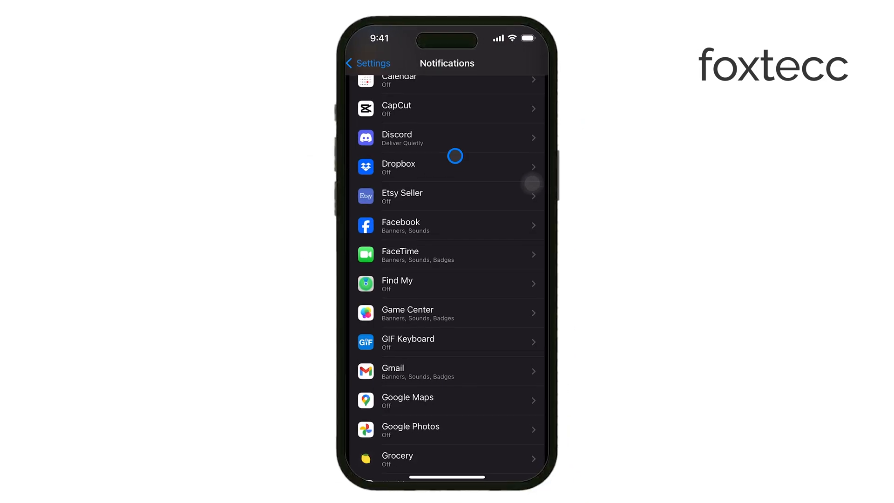
click(446, 256)
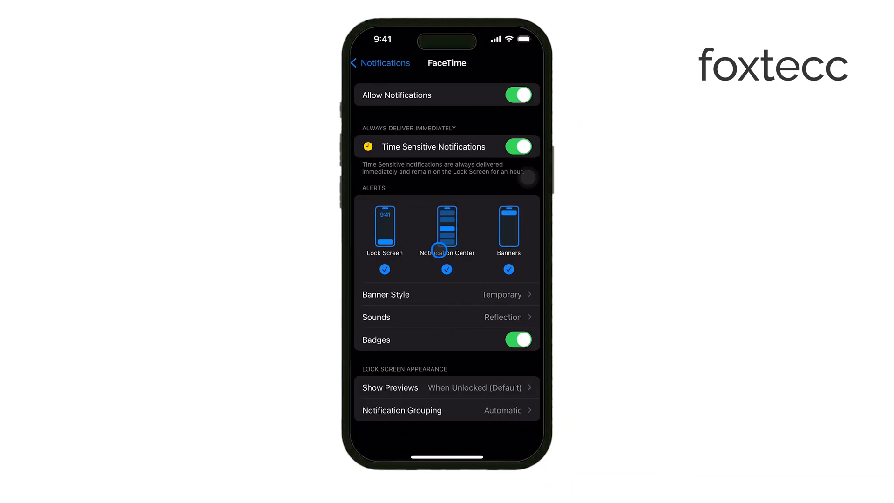
mouse_move(402, 279)
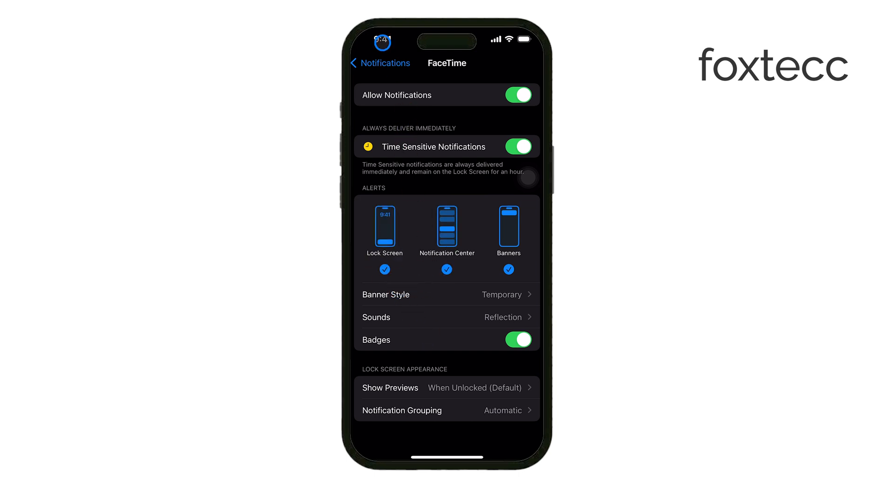
Step: Switch off Allow Notifications for Notion and return to the app list
click(379, 63)
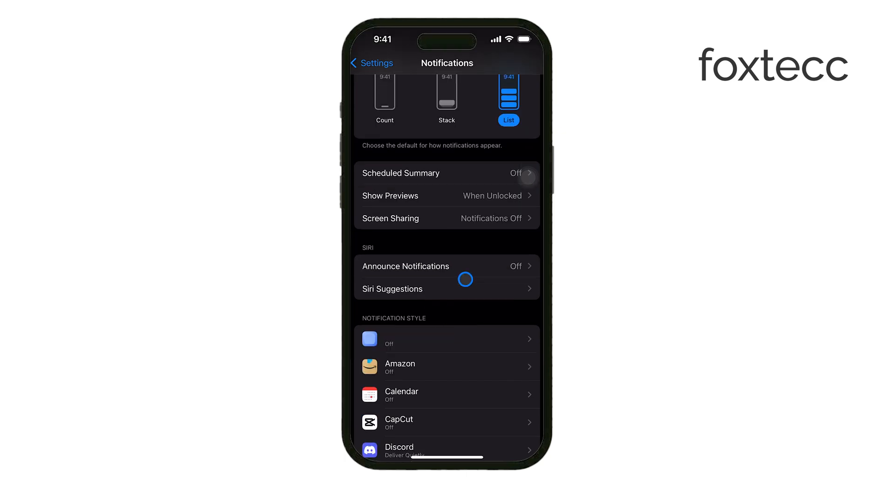
scroll(down, 3)
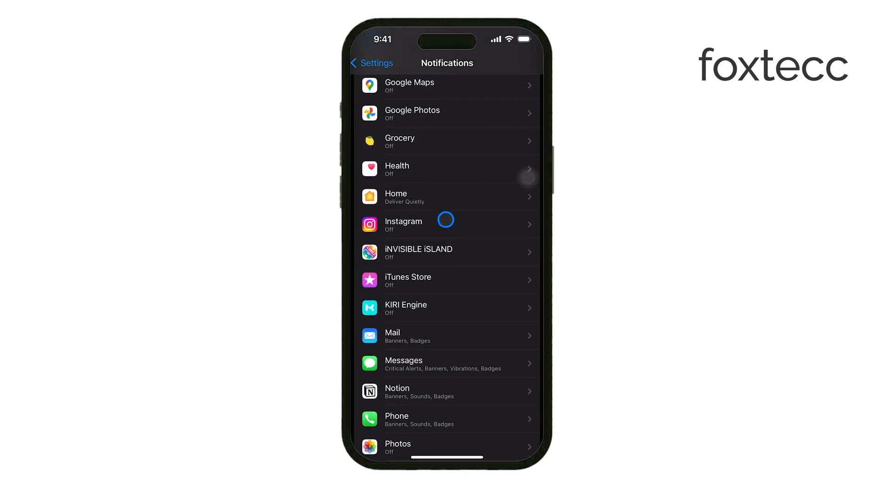
mouse_move(430, 295)
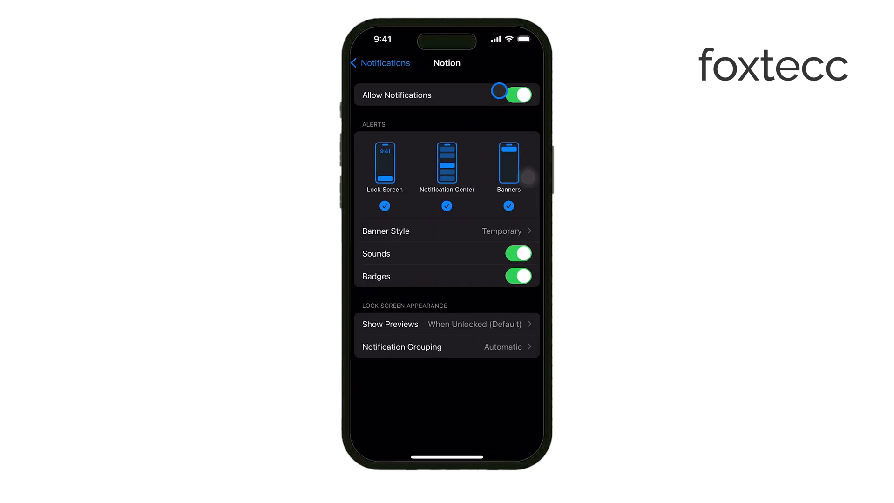
click(517, 94)
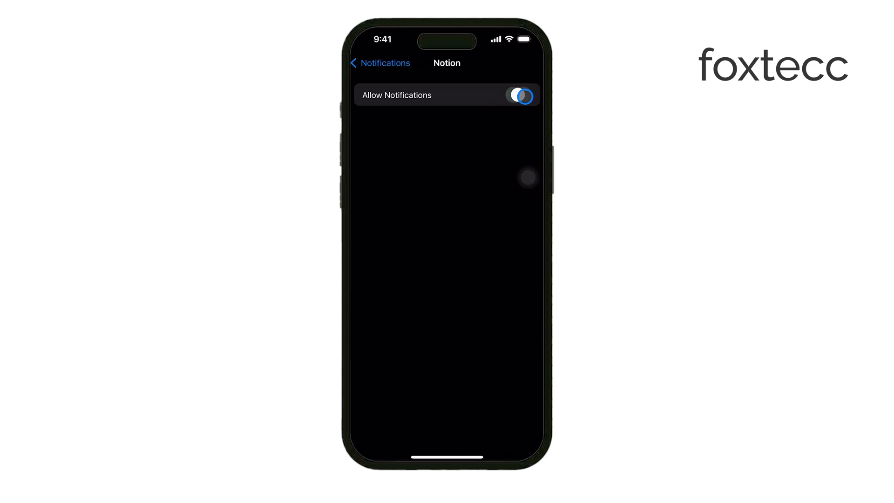
click(378, 63)
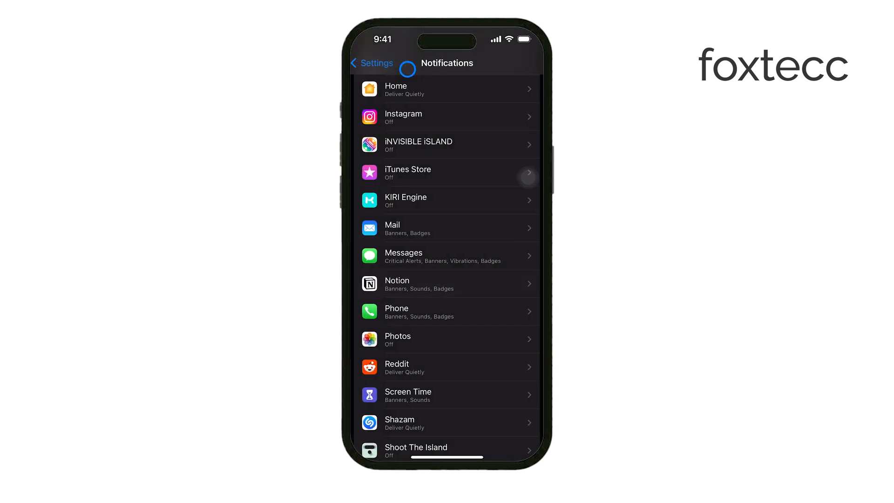
mouse_move(416, 298)
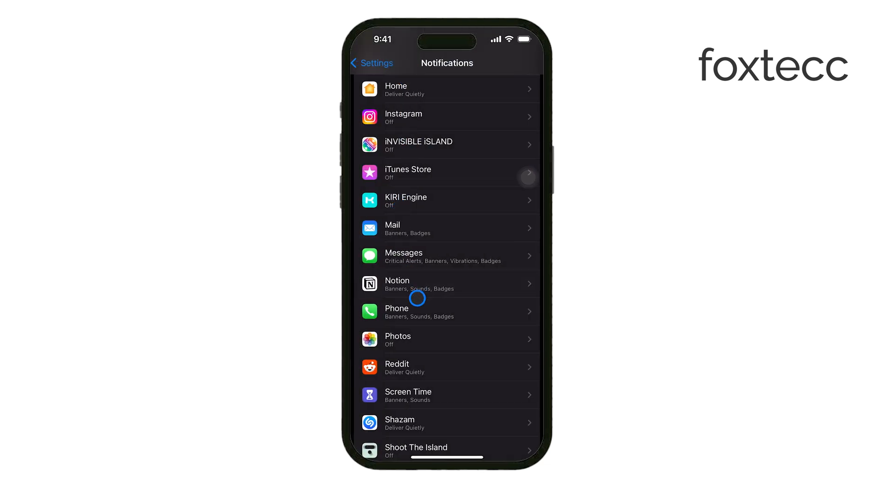
Step: Enable Phone's banners, toggle its Badges off then on, and return to the Settings root
click(446, 311)
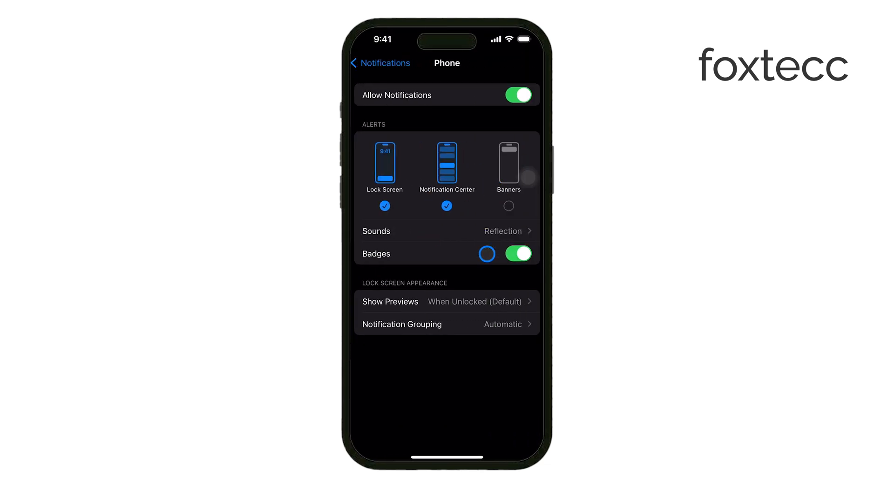
click(508, 205)
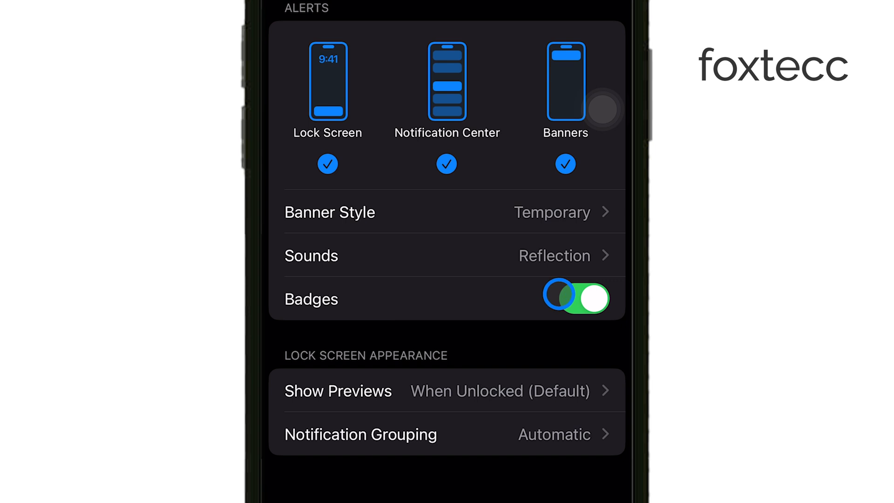
click(575, 299)
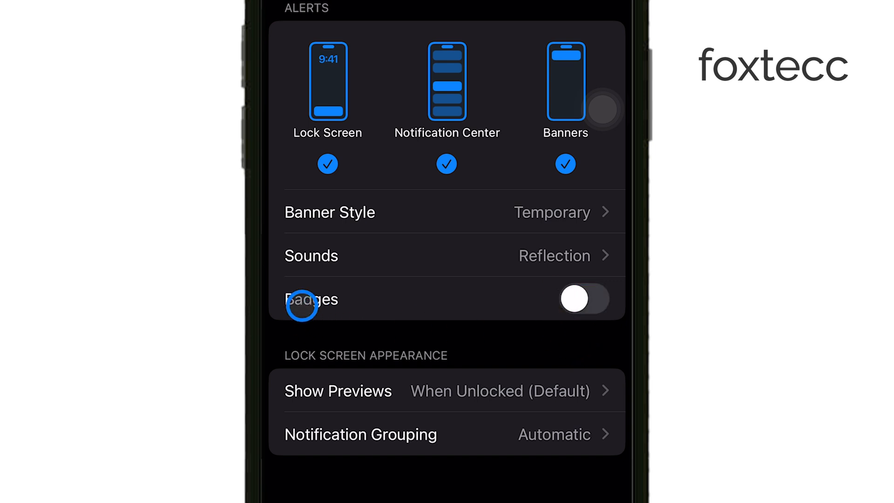
click(583, 298)
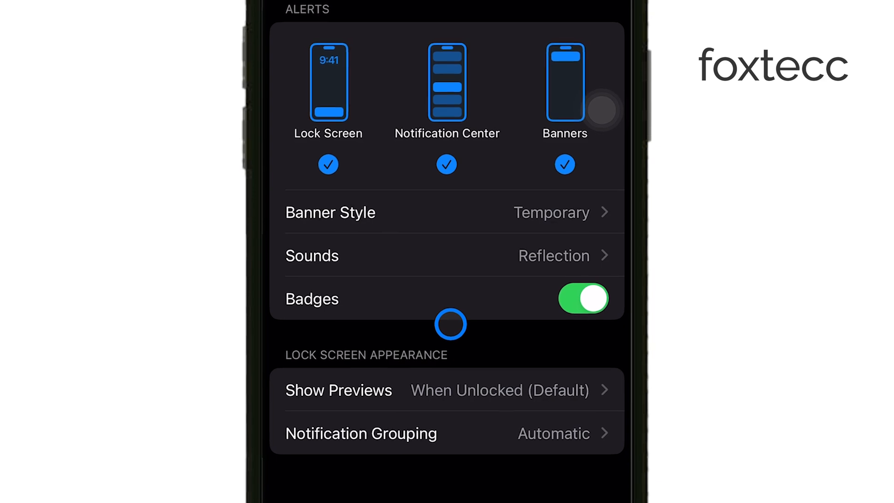
click(370, 63)
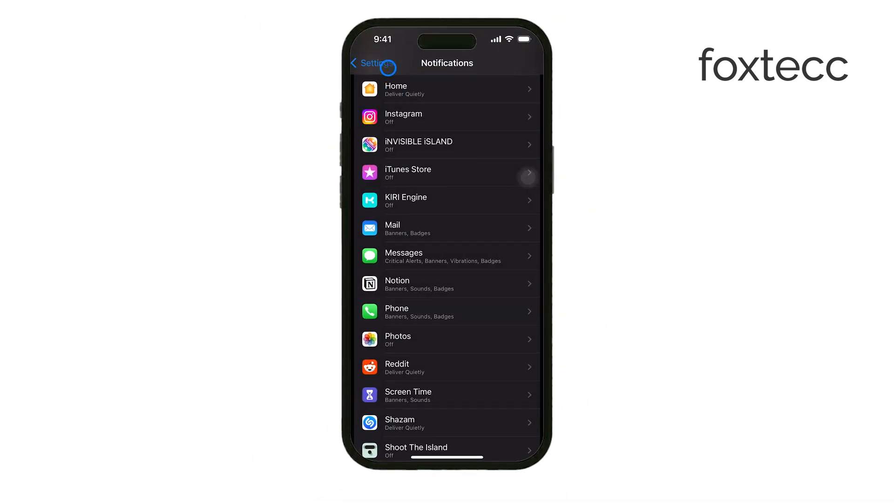
click(368, 63)
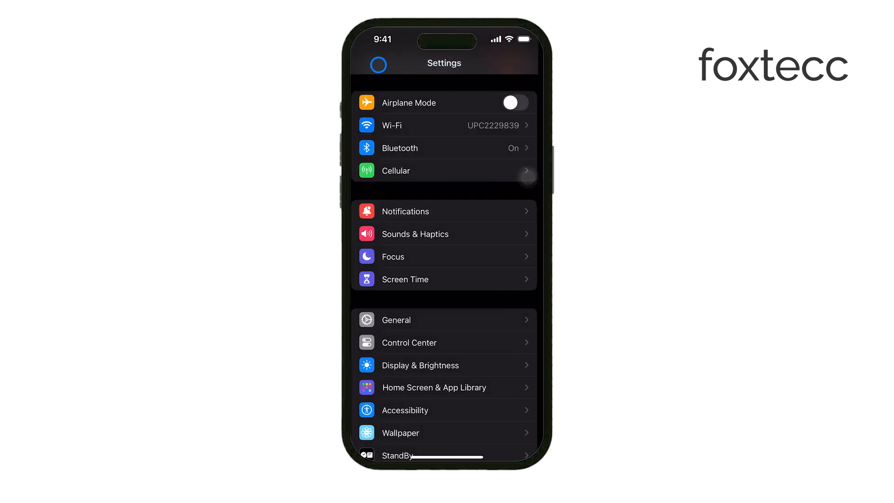